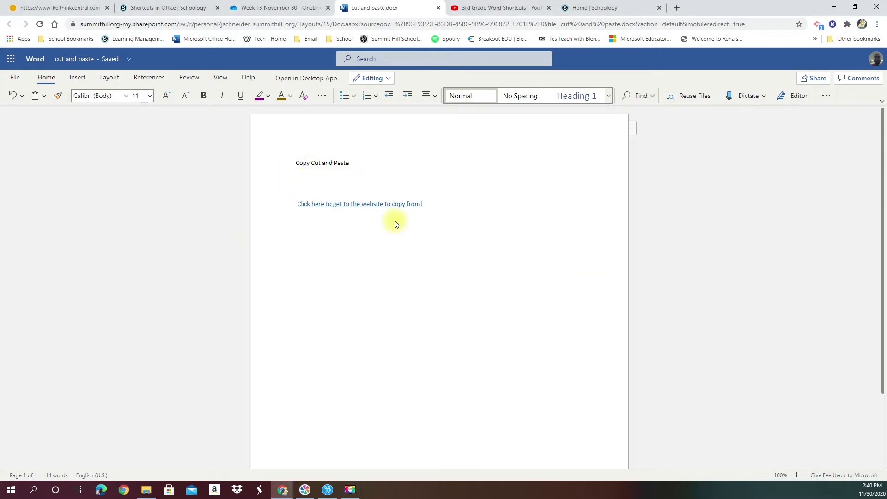
- Type the name 'Mr. Schneider' on the line beneath the Copy Cut and Paste title
{"action": "type", "text": "Mr. S"}
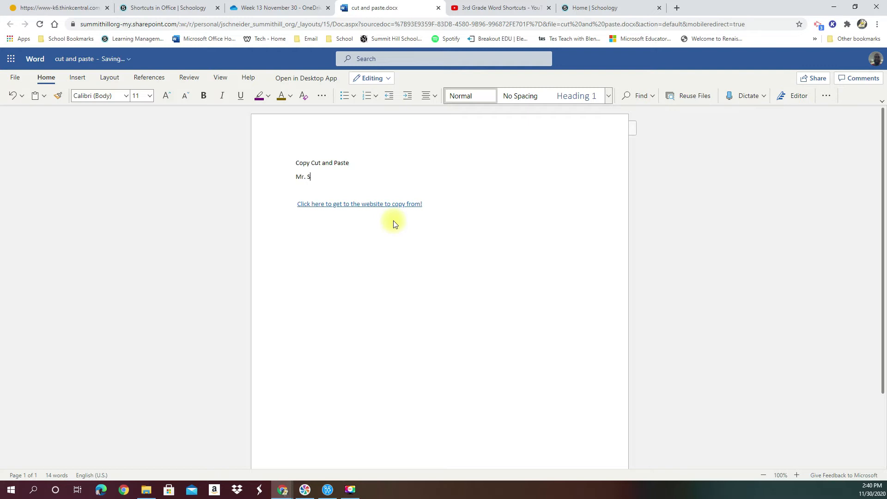
{"action": "type", "text": "chne"}
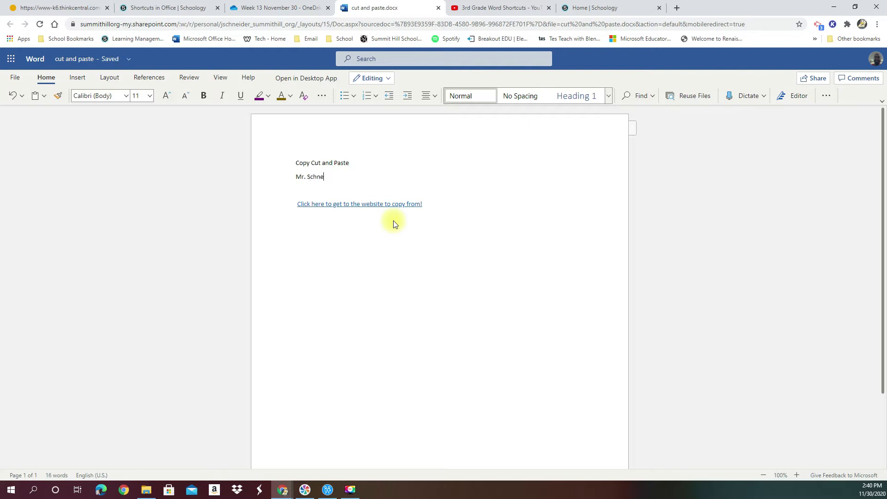
{"action": "type", "text": "ider"}
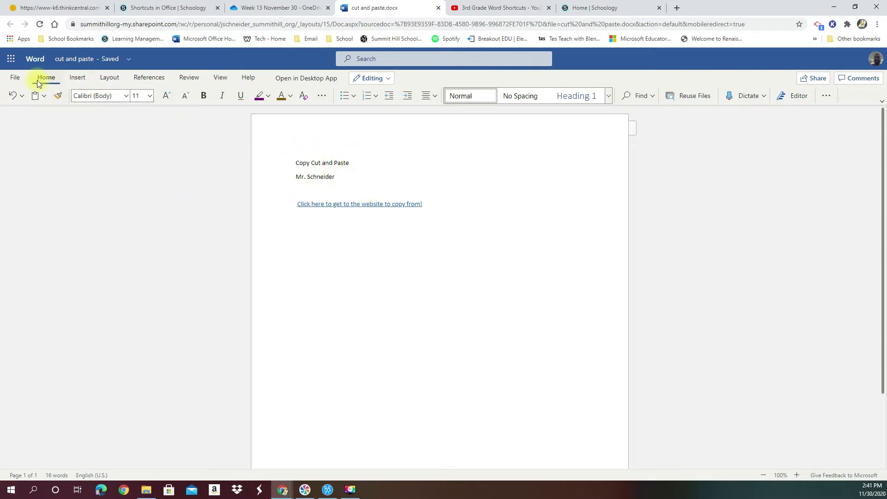
{"action": "mouse_move", "coordinate": [35, 96]}
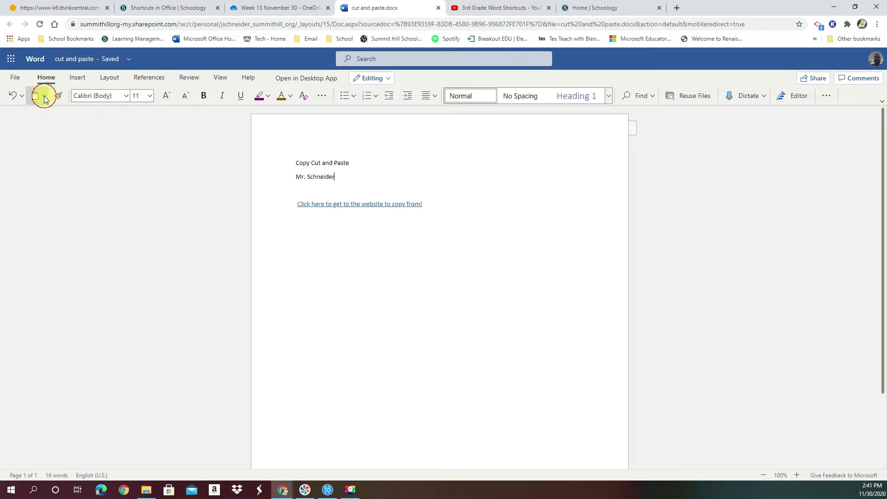
{"action": "left_click", "coordinate": [44, 96]}
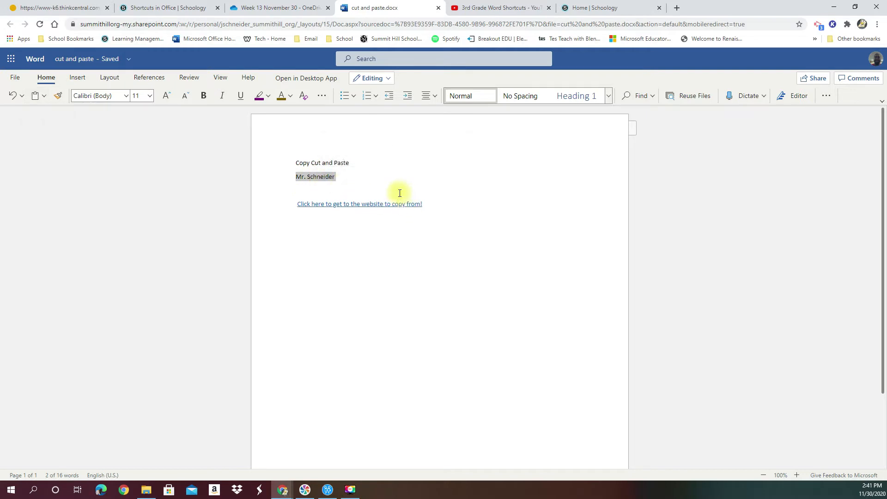
{"action": "mouse_move", "coordinate": [370, 193]}
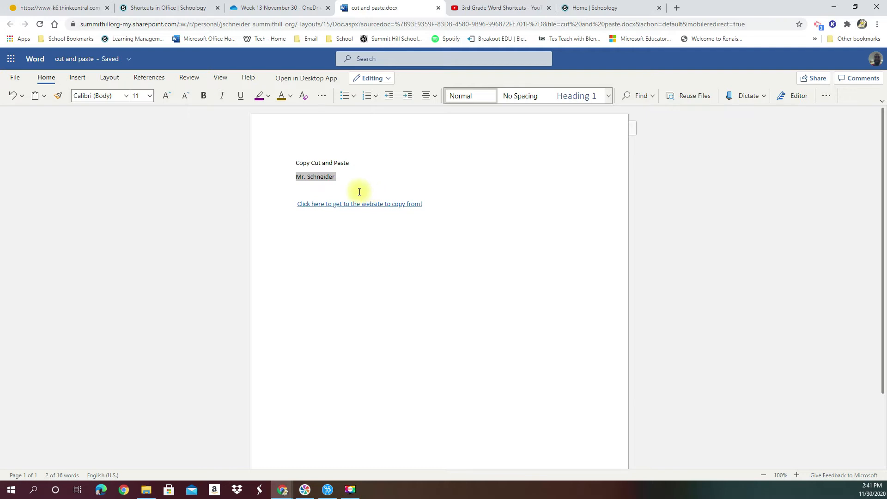
- Select 'Mr. Schneider' and bring up its right-click menu to copy it
{"action": "left_click", "coordinate": [42, 95]}
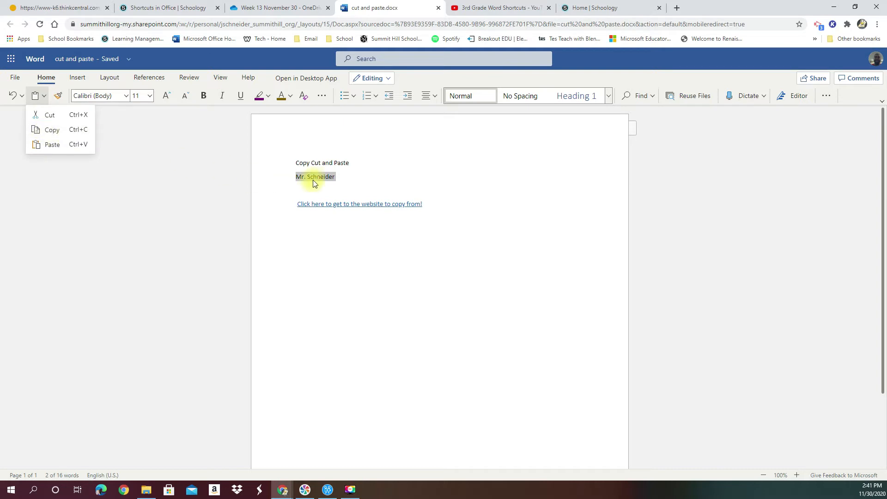
{"action": "right_click", "coordinate": [316, 176]}
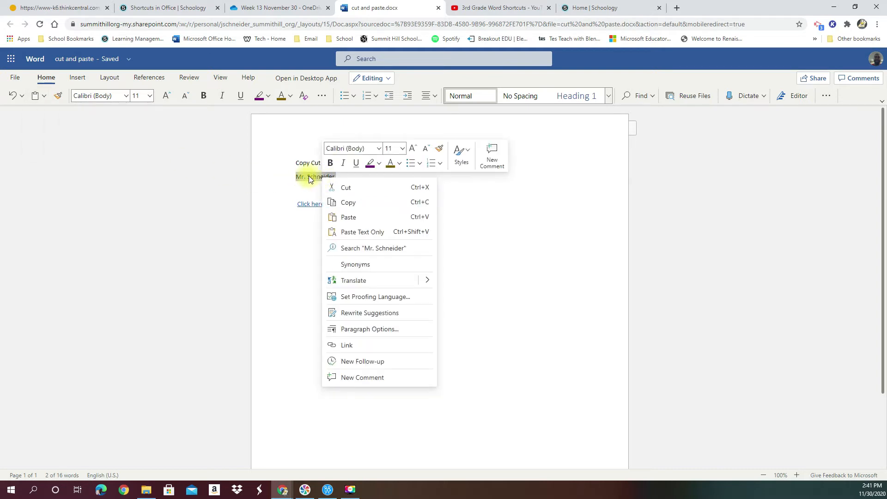
{"action": "mouse_move", "coordinate": [346, 345]}
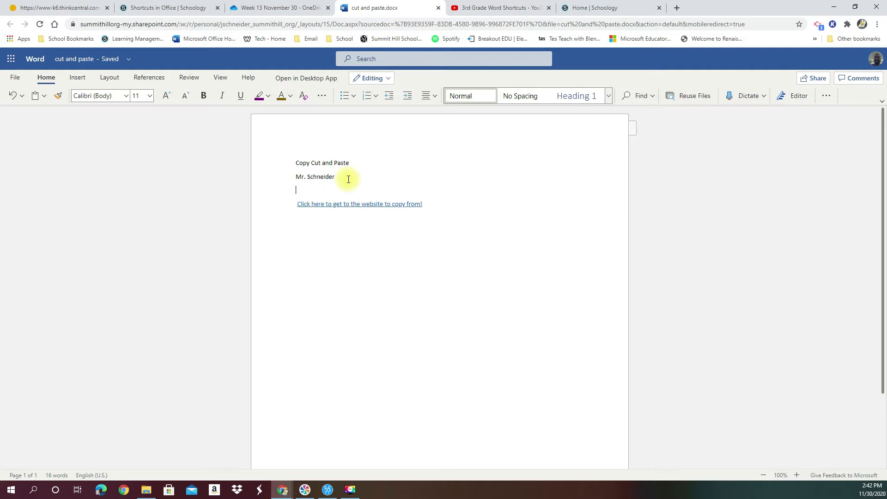
- Paste 'Mr. Schneider' on the new lines with Ctrl+V, making five name lines
{"action": "key", "text": "ctrl+v"}
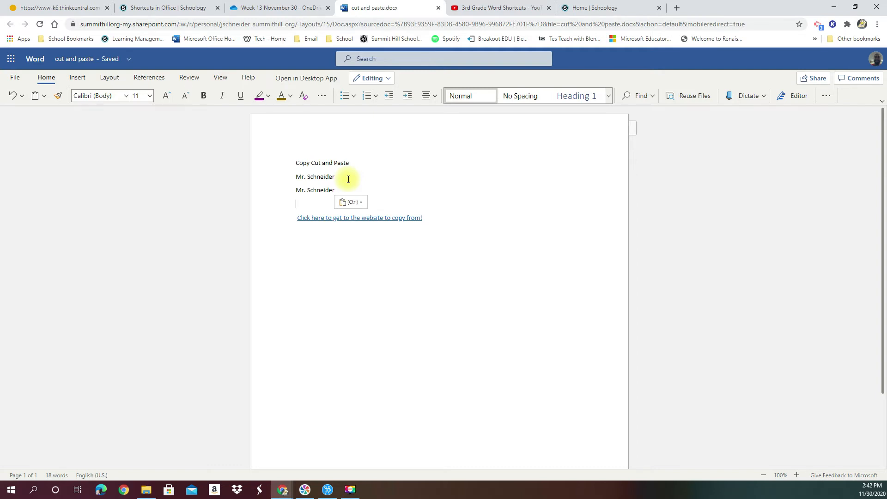
{"action": "key", "text": "ctrl+v"}
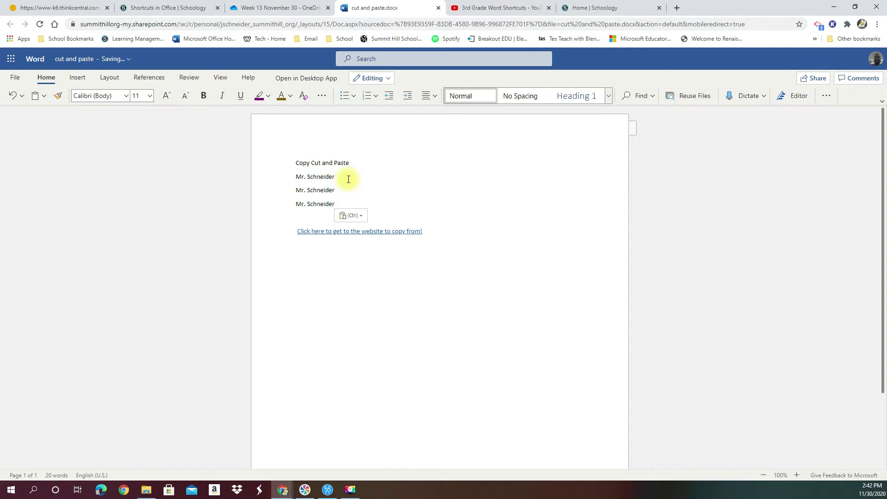
{"action": "key", "text": "ctrl+v"}
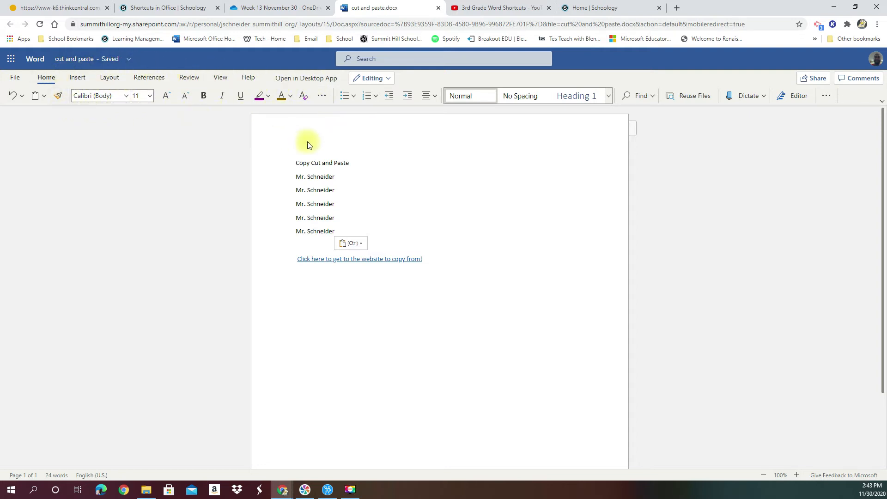
{"action": "double_click", "coordinate": [314, 176]}
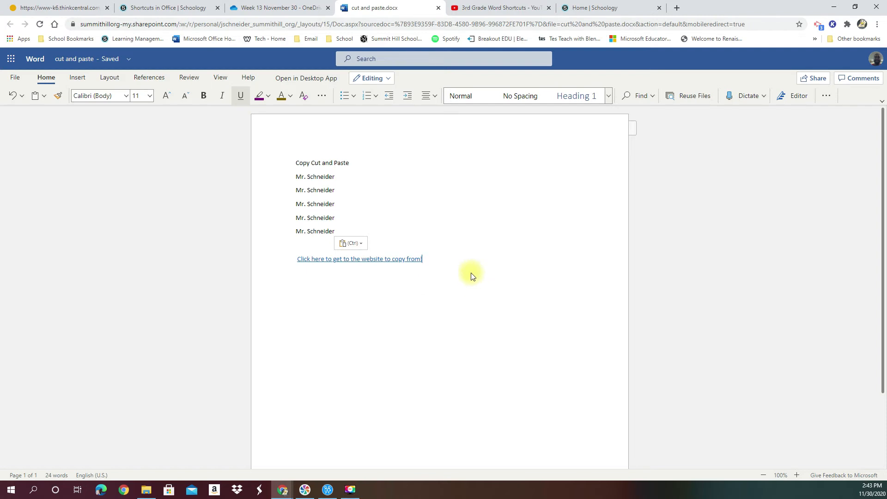
{"action": "mouse_move", "coordinate": [469, 273]}
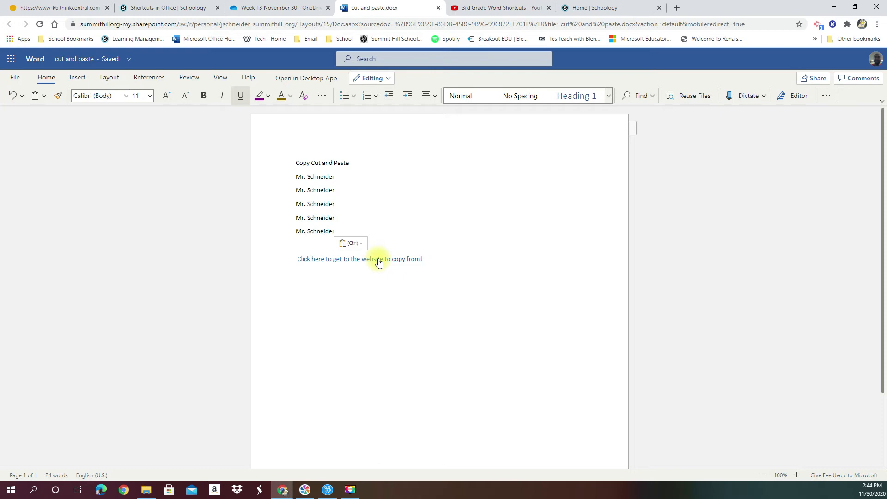
{"action": "mouse_move", "coordinate": [399, 286]}
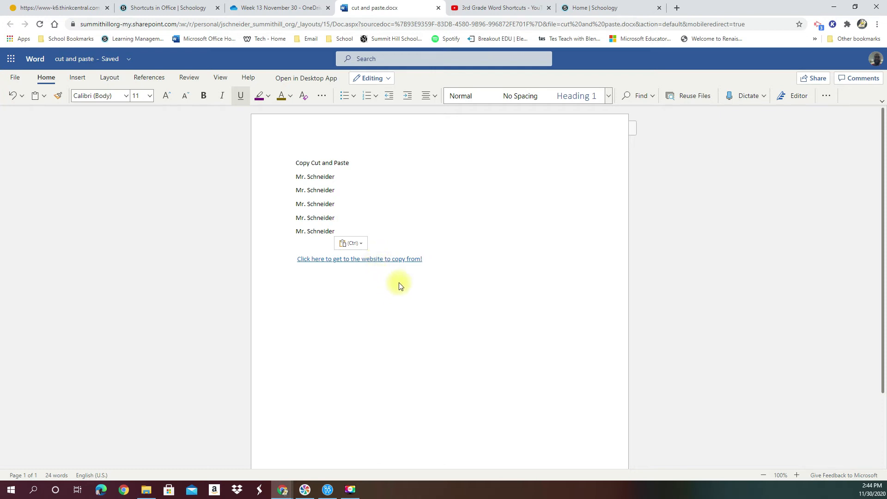
{"action": "left_click", "coordinate": [421, 259]}
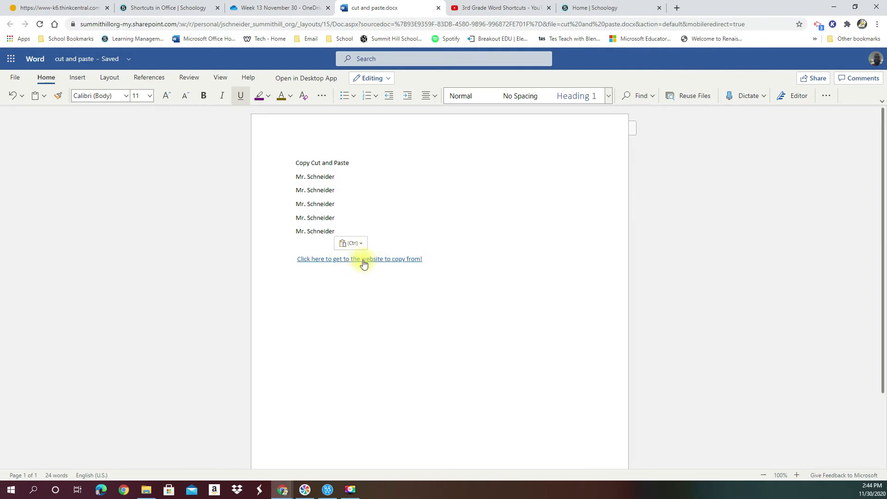
{"action": "left_click", "coordinate": [350, 243]}
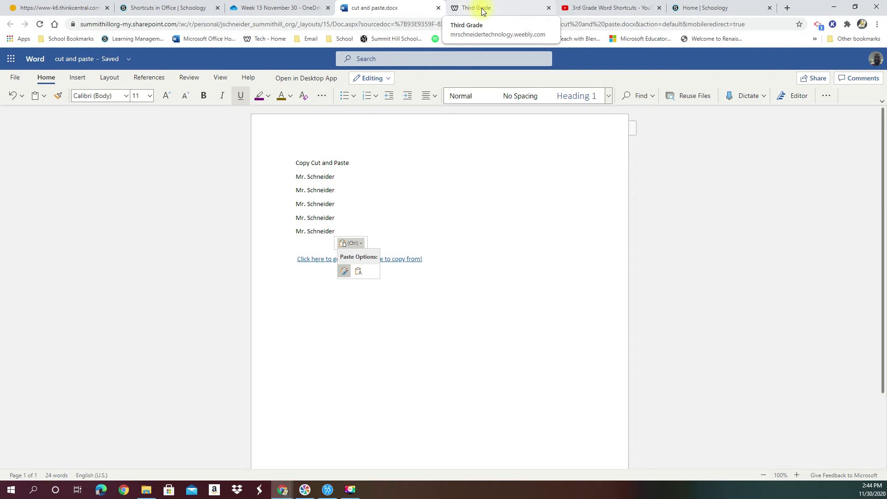
- Open the Fourth Grade page on the Weebly site and scroll down to the shortcuts list
{"action": "left_click", "coordinate": [479, 7]}
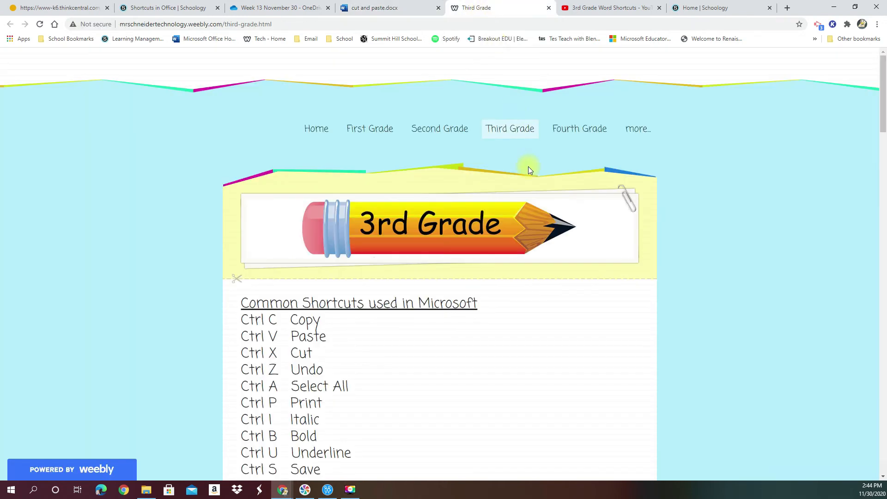
{"action": "left_click", "coordinate": [580, 129]}
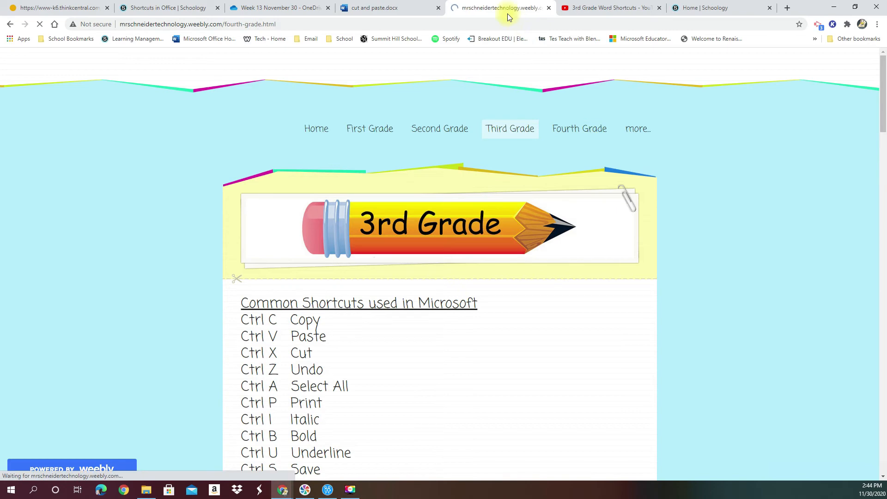
{"action": "left_click", "coordinate": [579, 128]}
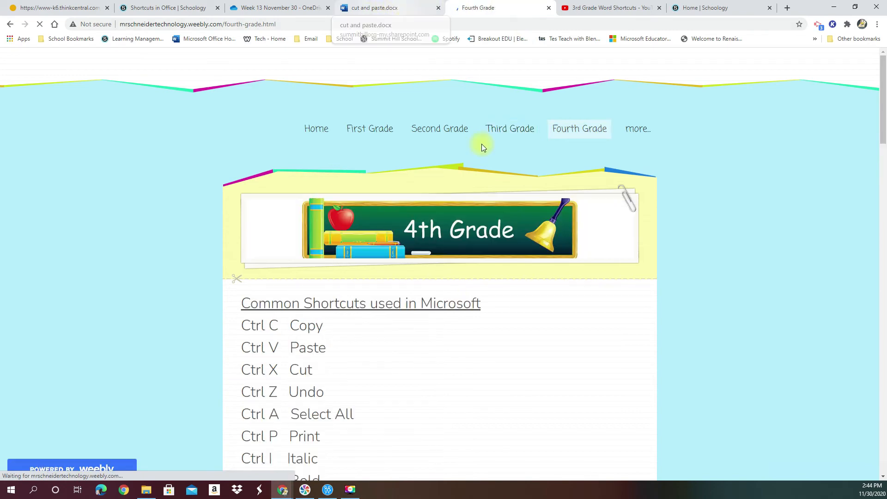
{"action": "scroll", "scroll_direction": "down", "scroll_amount": 3}
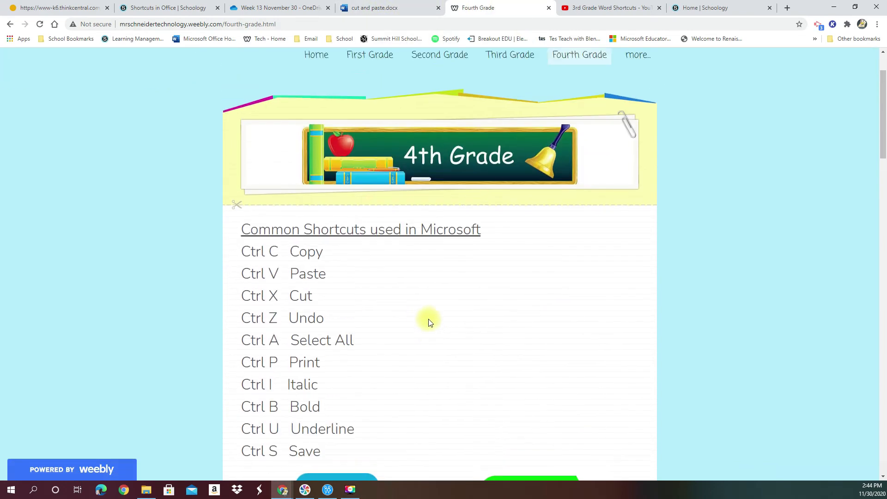
{"action": "scroll", "scroll_direction": "down", "scroll_amount": 3}
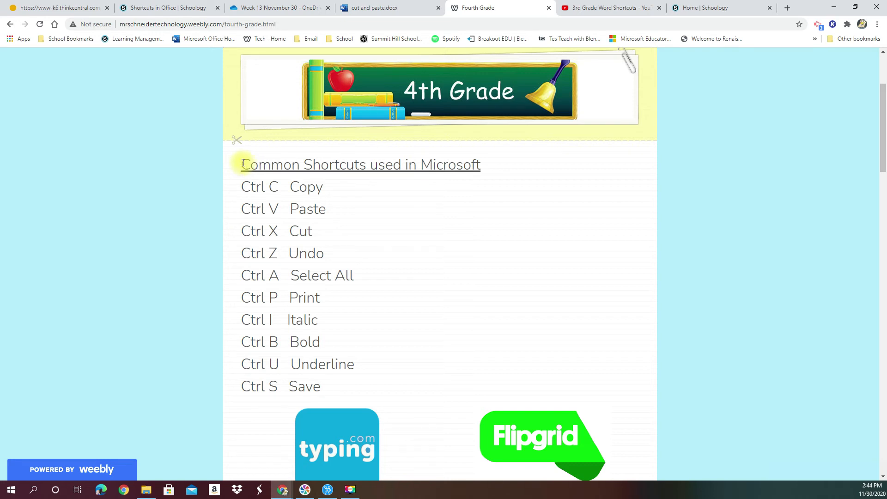
- Highlight the Common Shortcuts used in Microsoft list from its heading through Ctrl S Save
{"action": "left_click_drag", "start_coordinate": [240, 164], "coordinate": [327, 365]}
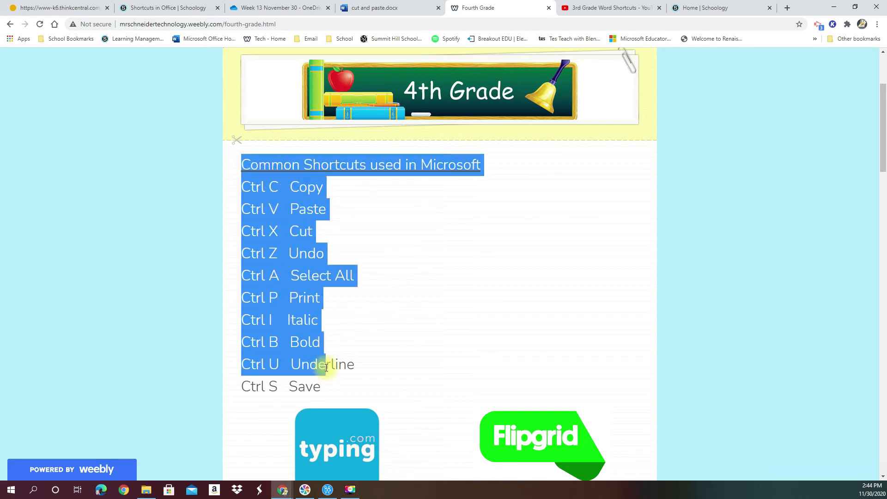
{"action": "left_click_drag", "start_coordinate": [325, 364], "coordinate": [331, 387]}
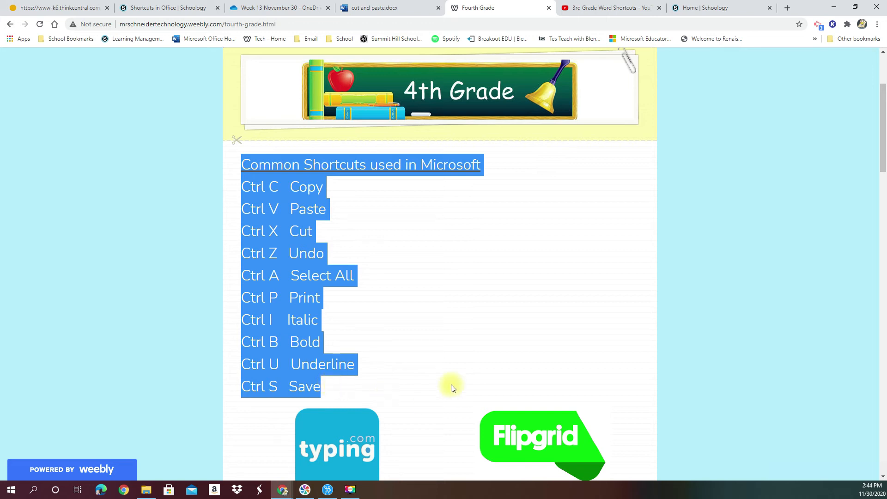
{"action": "mouse_move", "coordinate": [258, 187]}
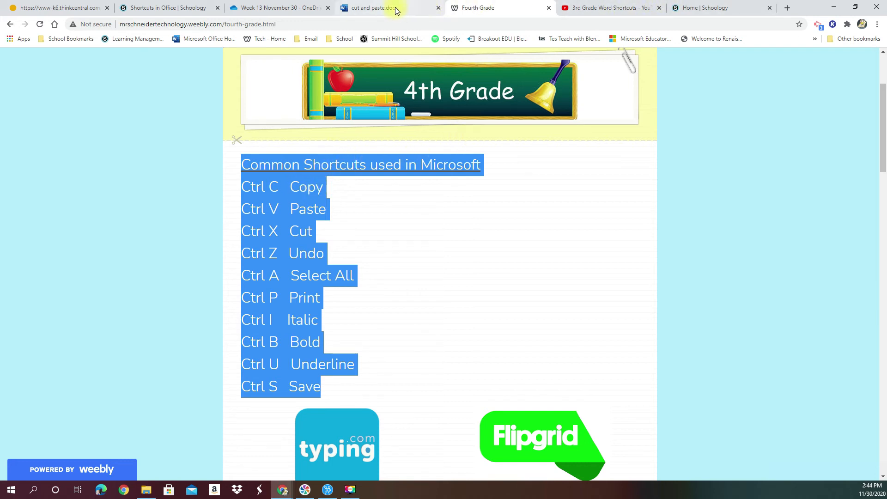
- Paste the shortcut list into cut and paste.docx below the link, then return to Fourth Grade
{"action": "left_click", "coordinate": [371, 7]}
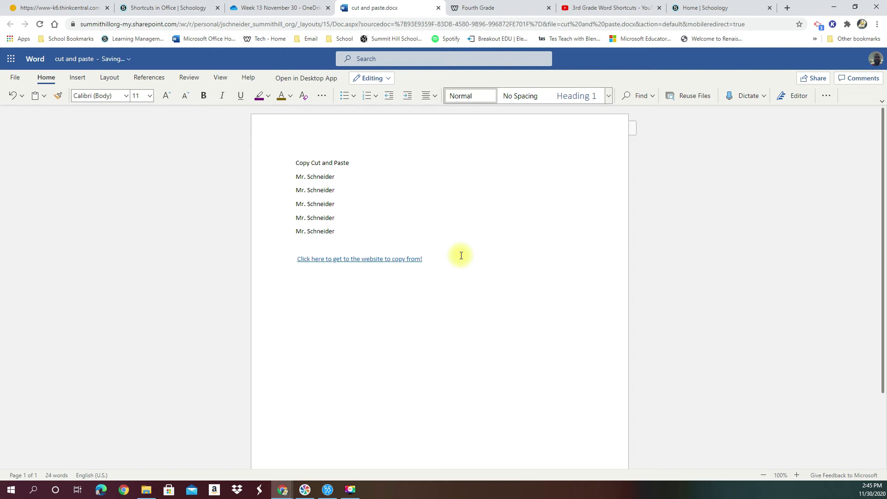
{"action": "key", "text": "ctrl+v"}
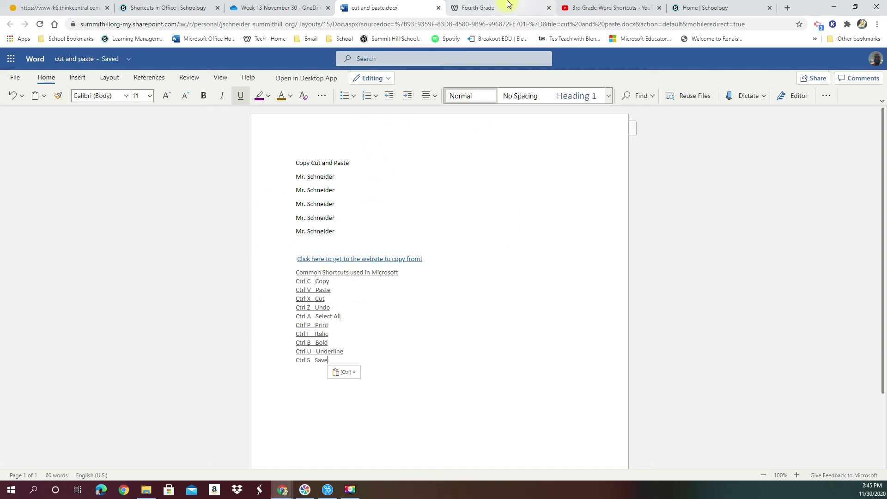
{"action": "left_click", "coordinate": [492, 7]}
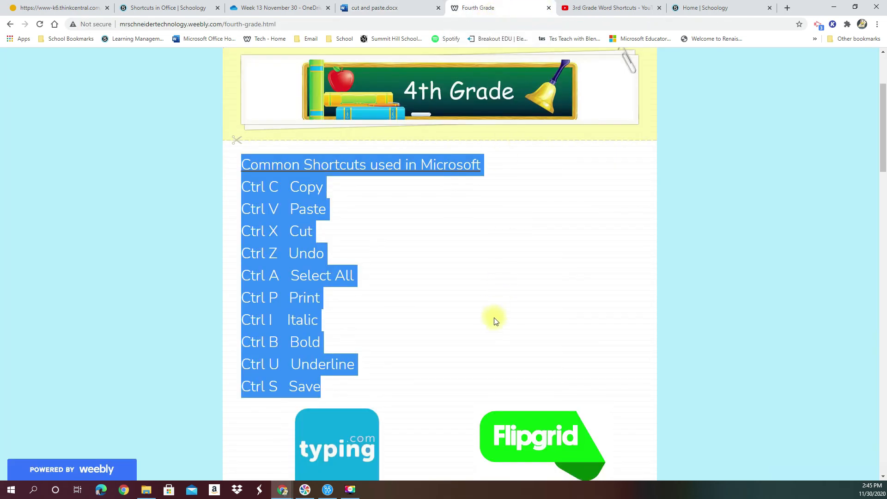
- Copy the typing.com logo image via its right-click menu, then switch back to the document
{"action": "scroll", "scroll_direction": "down", "scroll_amount": 3}
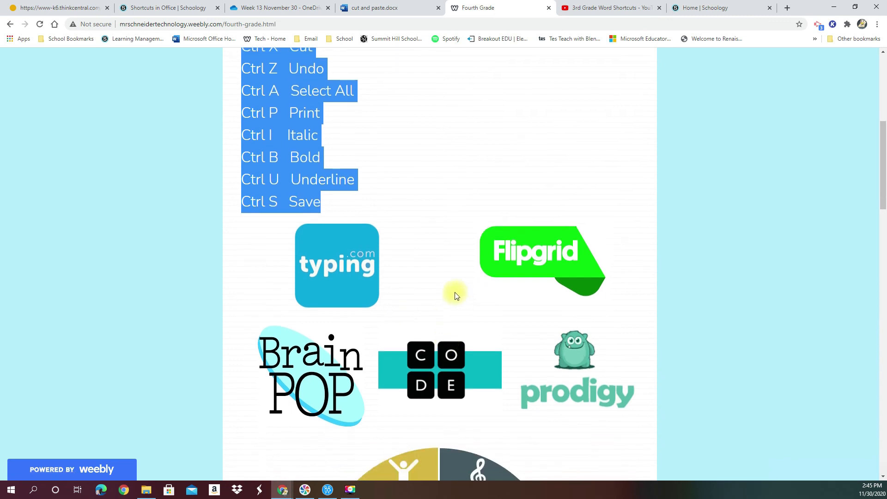
{"action": "mouse_move", "coordinate": [273, 272]}
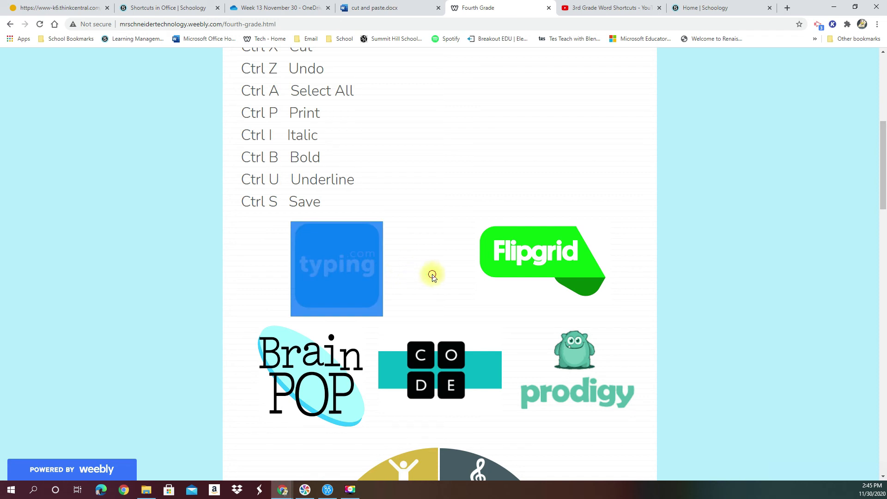
{"action": "mouse_move", "coordinate": [348, 295]}
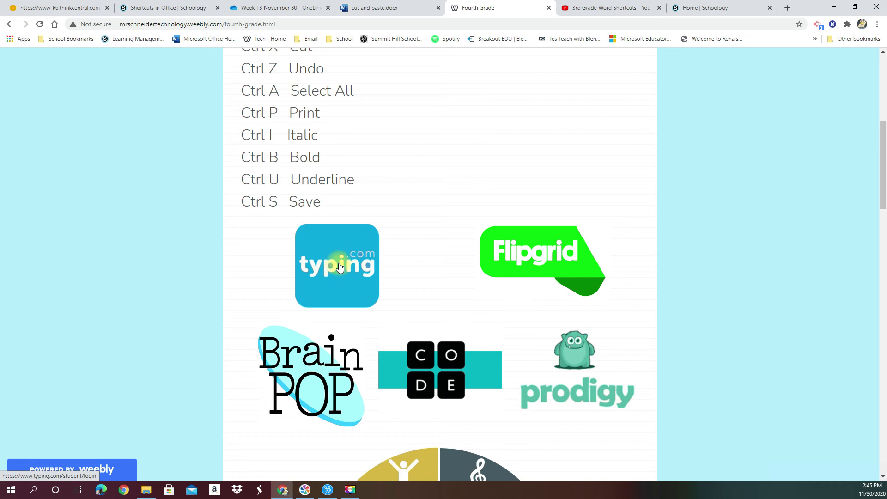
{"action": "left_click", "coordinate": [337, 266]}
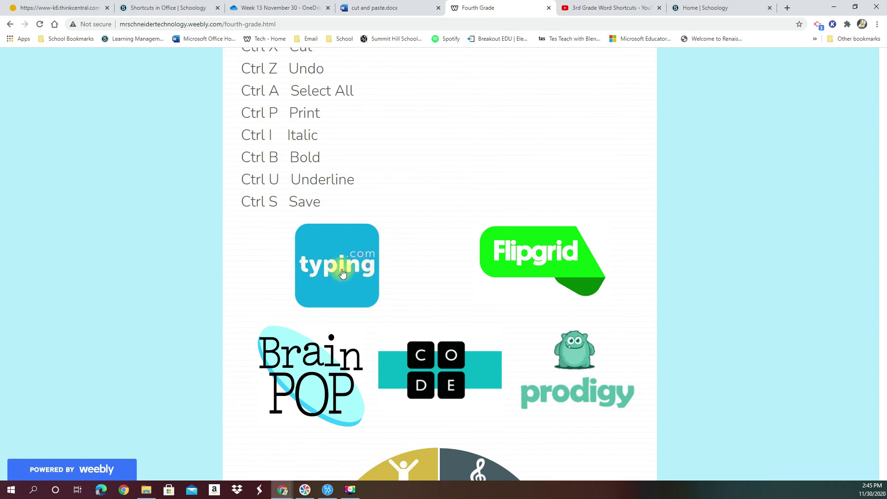
{"action": "right_click", "coordinate": [337, 267]}
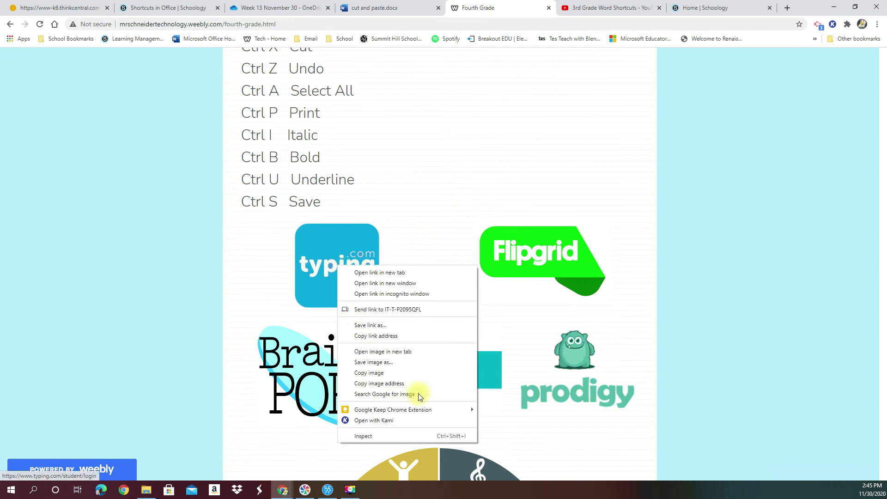
{"action": "mouse_move", "coordinate": [342, 276]}
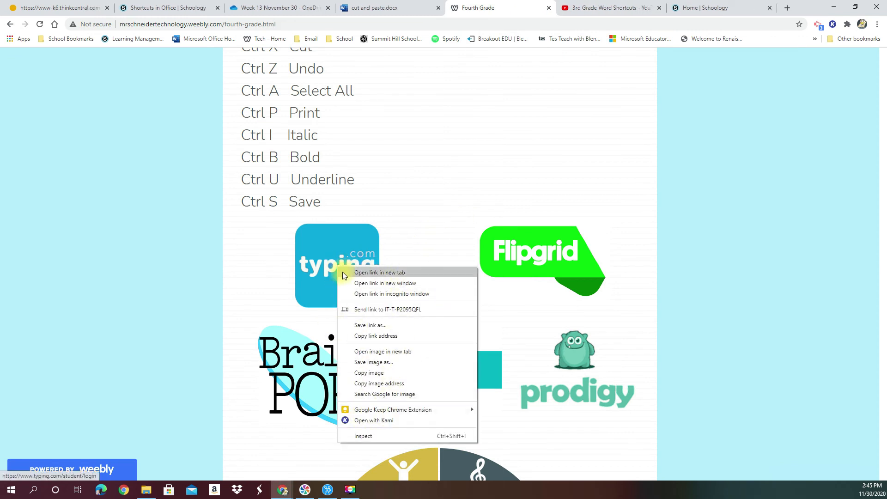
{"action": "mouse_move", "coordinate": [376, 376]}
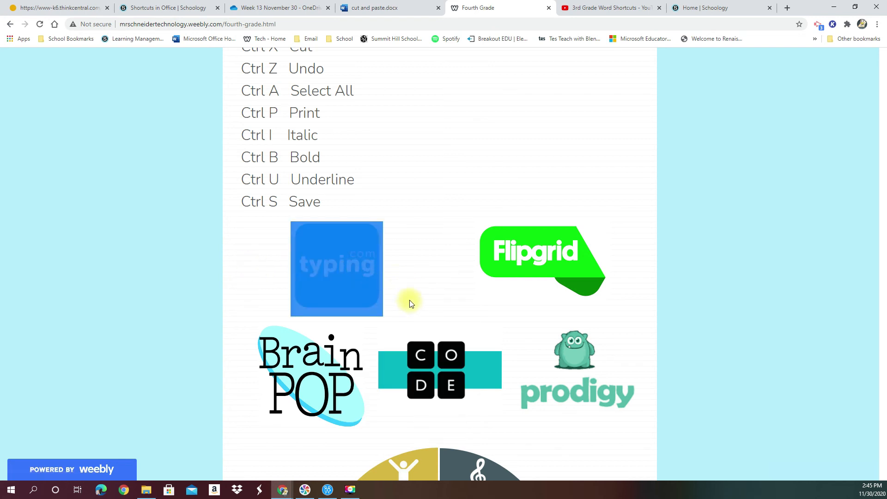
{"action": "left_click", "coordinate": [373, 8]}
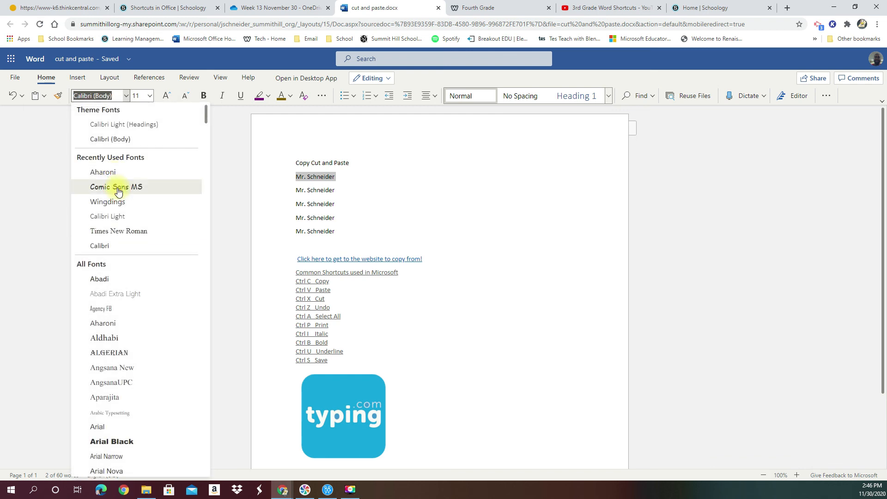
- Give the first name Comic Sans MS, a larger font size and italic styling
{"action": "left_click", "coordinate": [116, 186]}
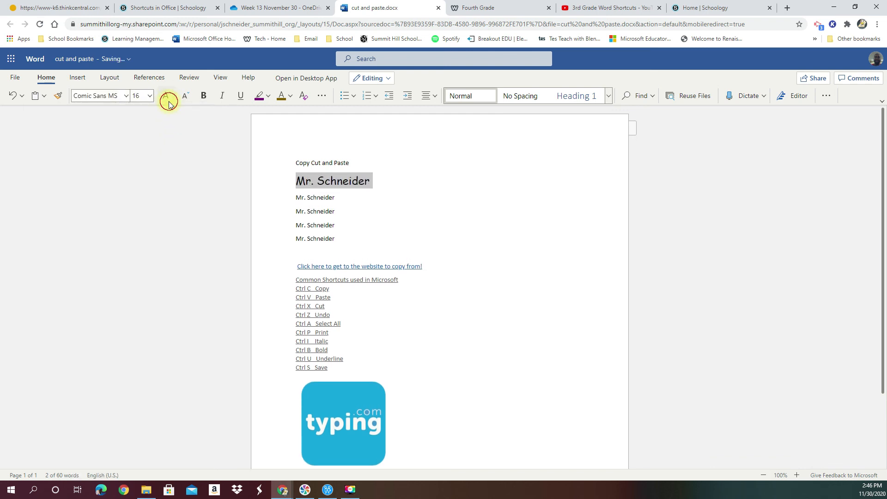
{"action": "left_click", "coordinate": [166, 95]}
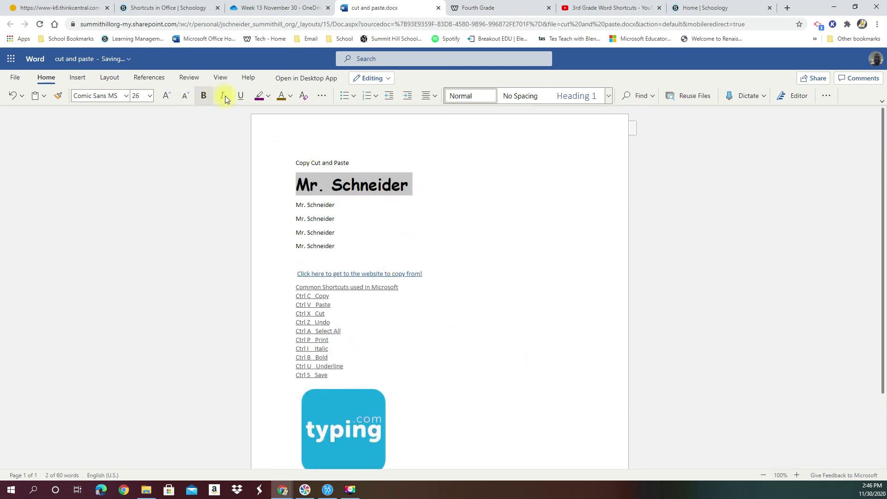
{"action": "left_click", "coordinate": [222, 95]}
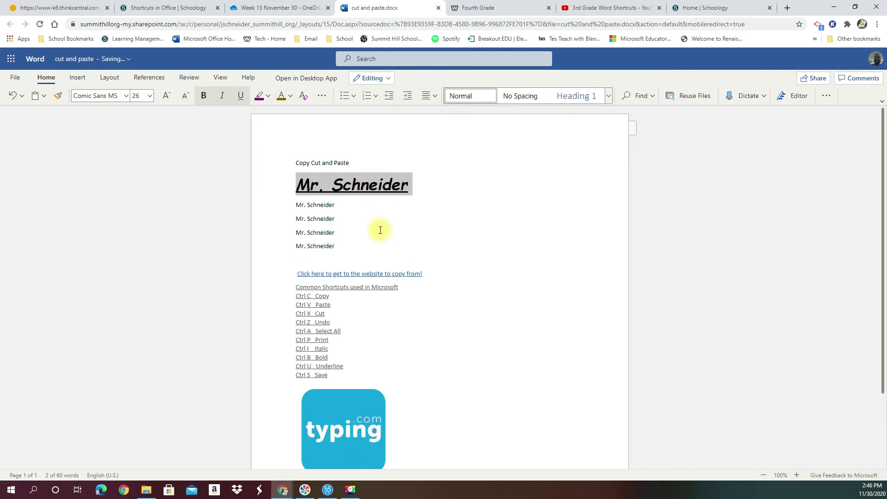
{"action": "mouse_move", "coordinate": [578, 287]}
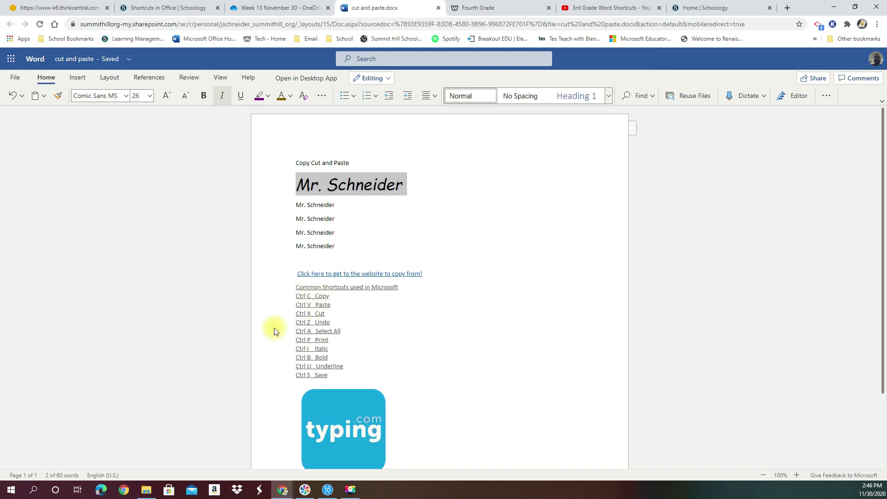
{"action": "mouse_move", "coordinate": [272, 370]}
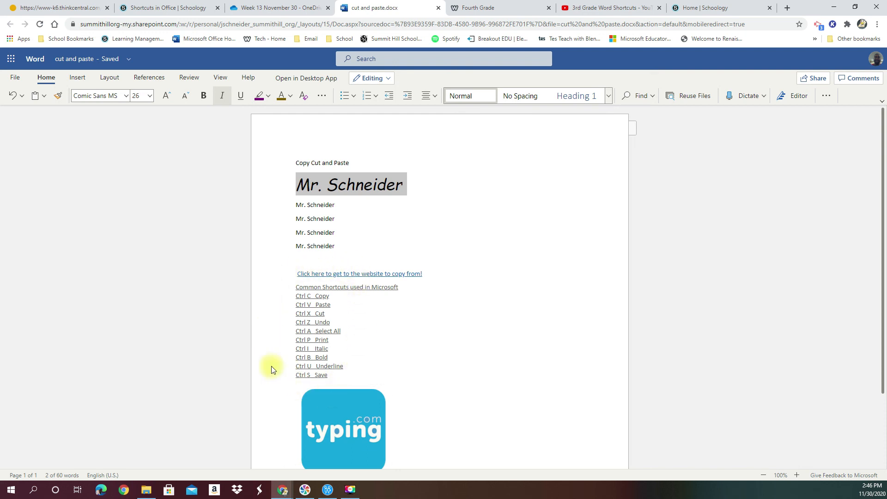